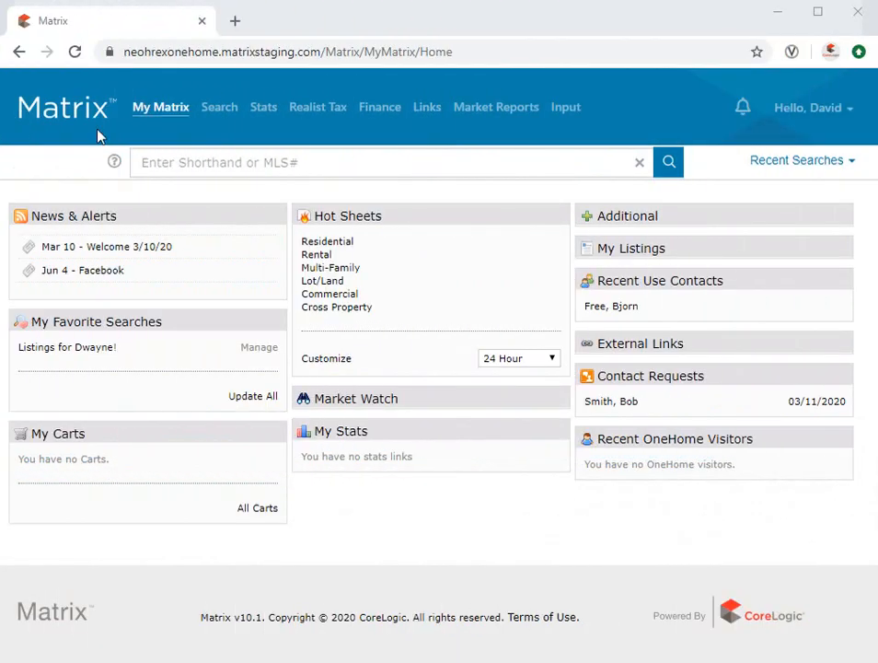
left_click(160, 107)
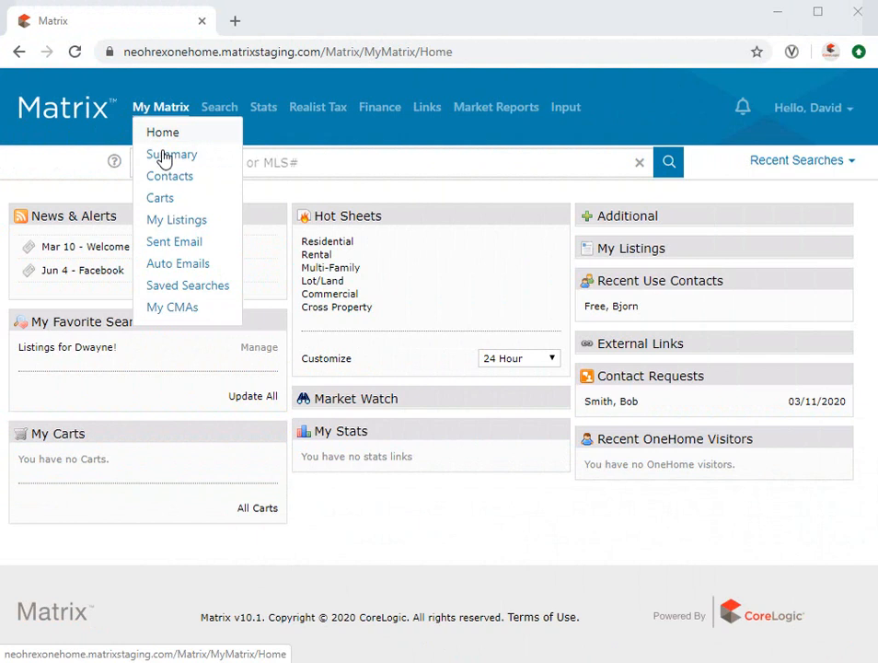
left_click(169, 176)
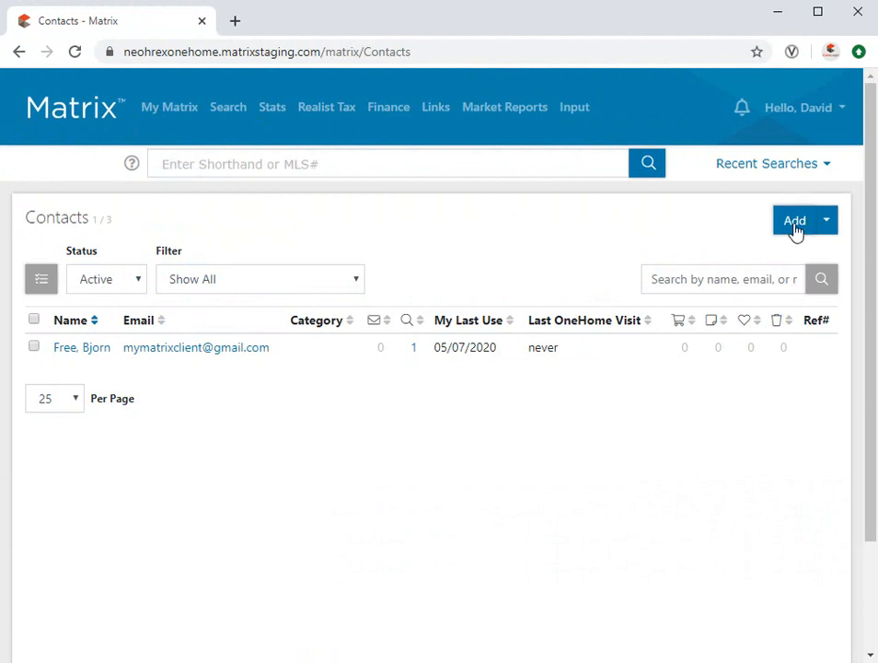
left_click(795, 220)
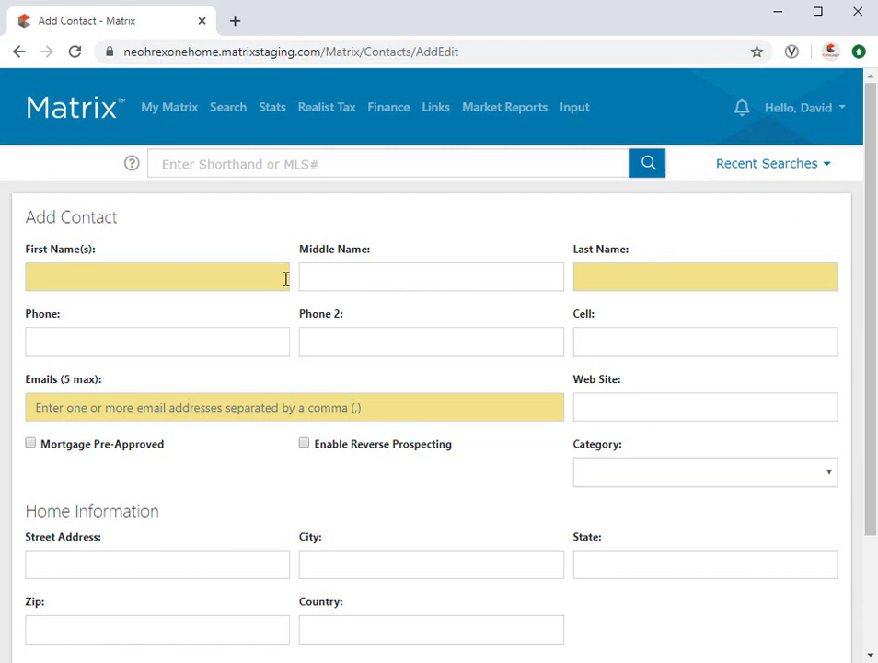
type("Dwayne")
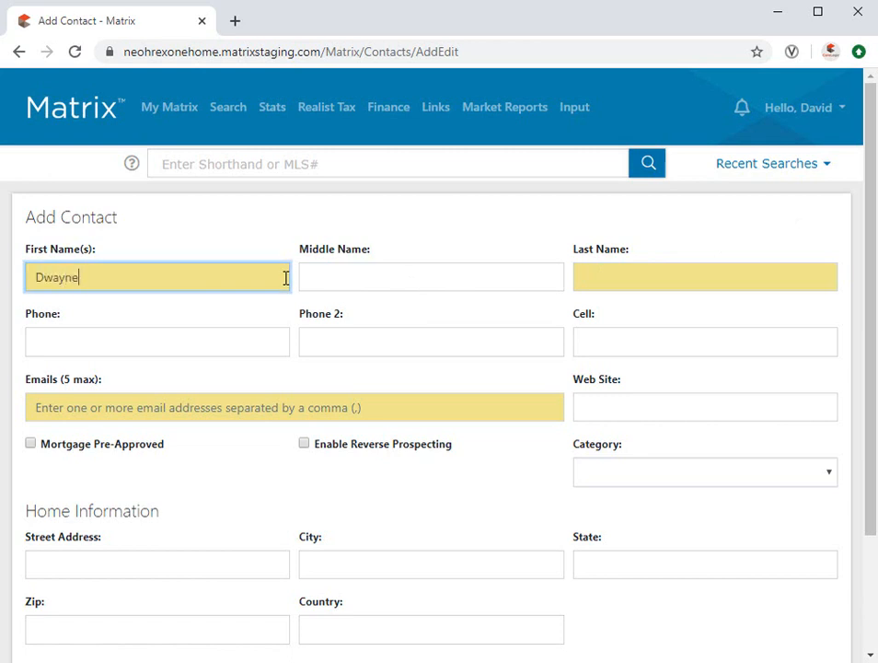
type("Pi")
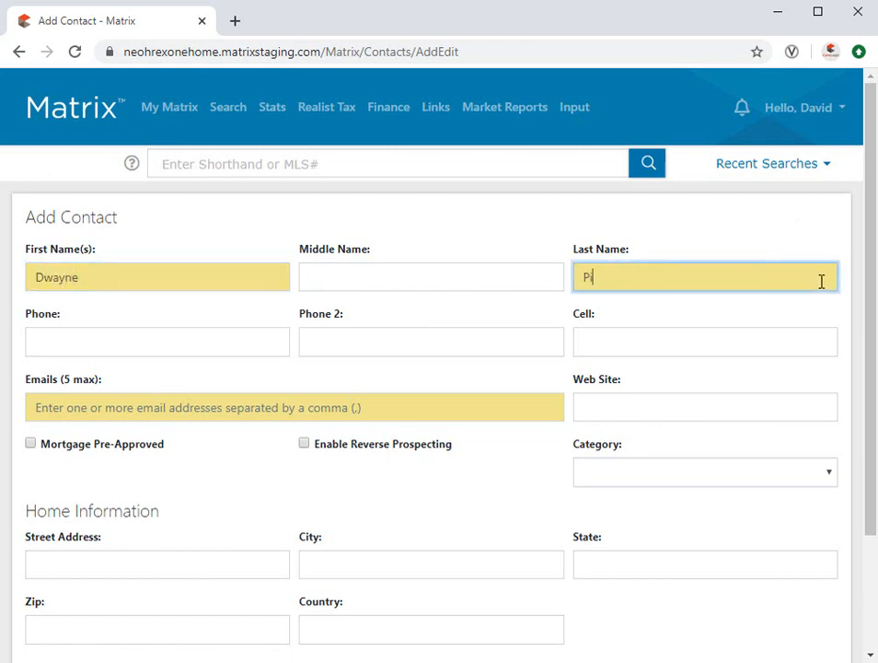
type("pe")
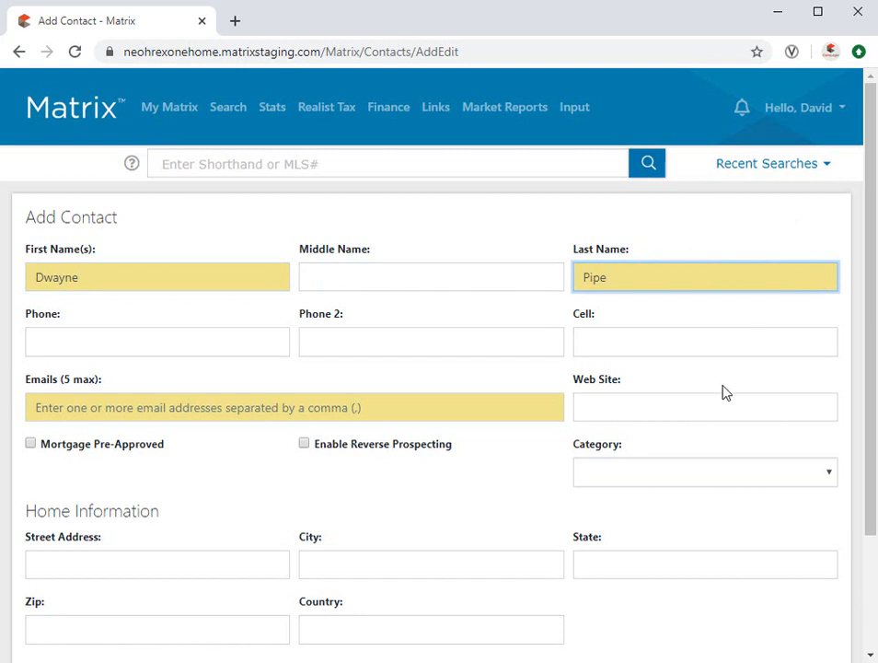
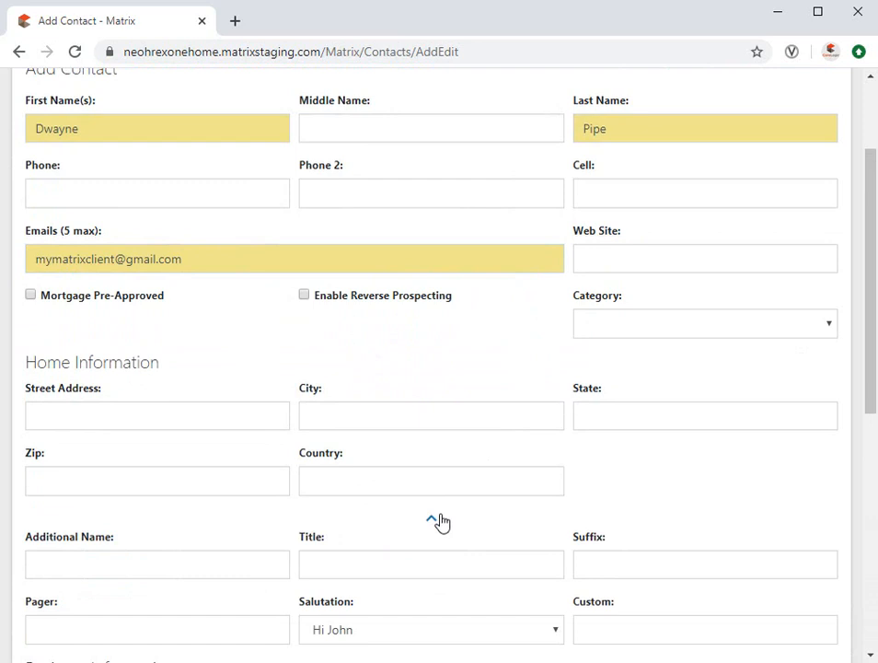
Step: Enable Reverse Prospecting for Dwayne Pipe and save the contact
scroll("down", 3)
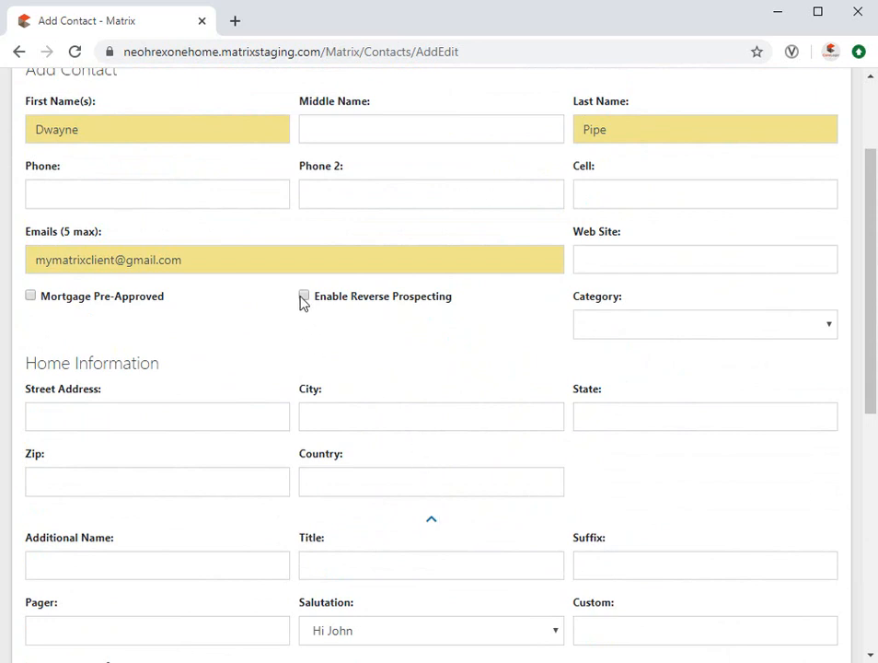
left_click(302, 296)
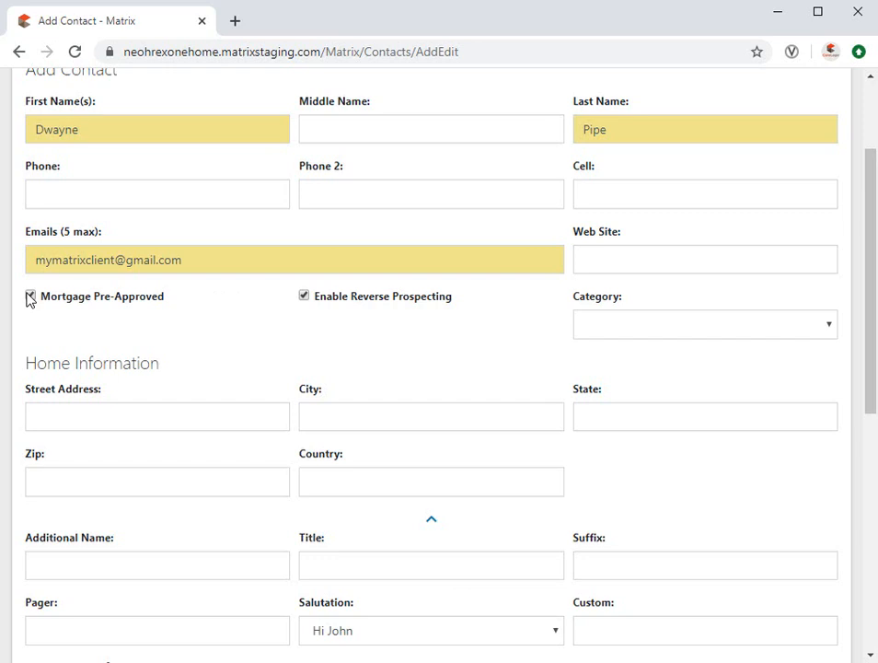
scroll("down", 3)
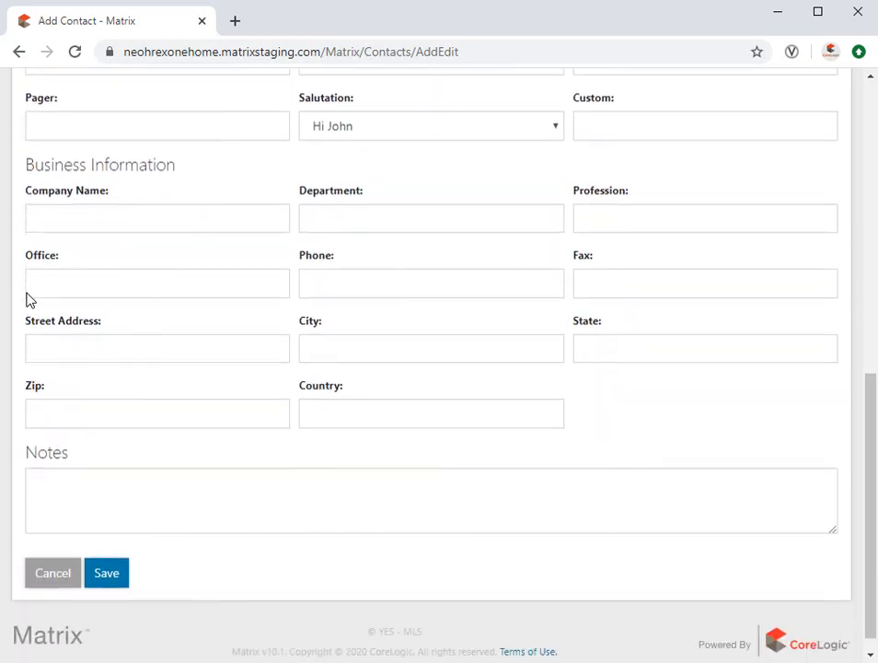
left_click(106, 572)
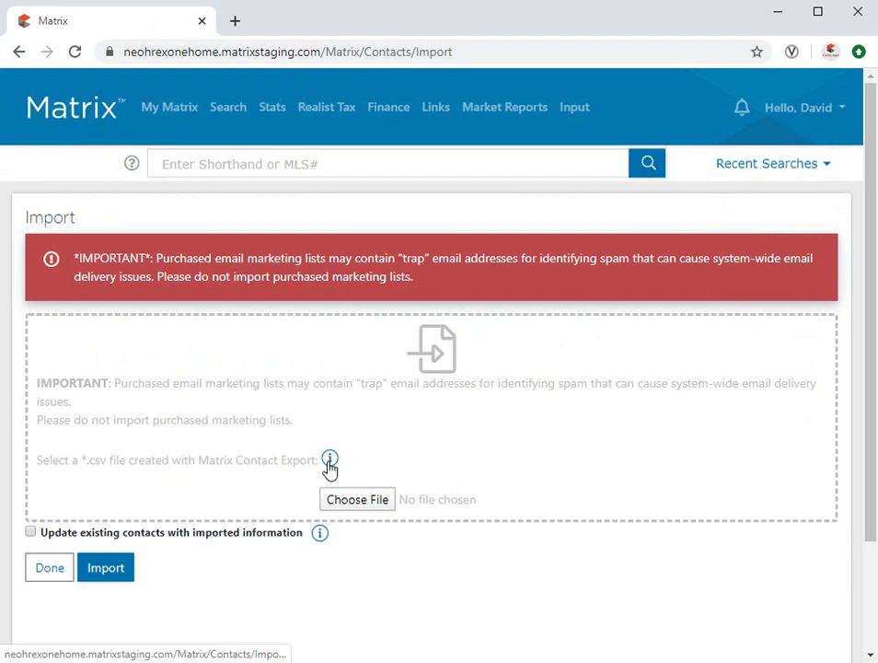
Step: Open the import help and launch the downloaded matrixContacts CSV template in Excel
left_click(330, 459)
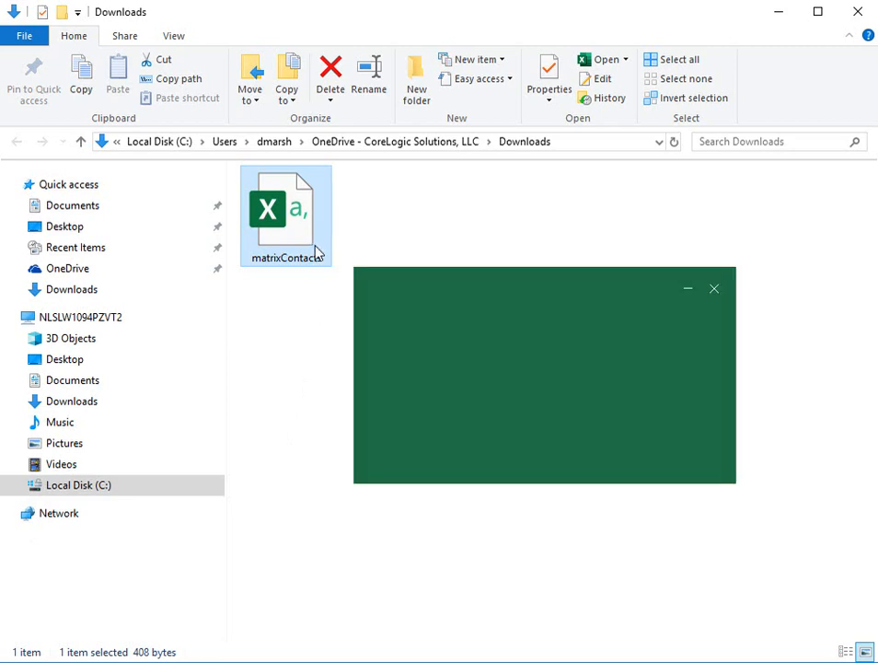
double_click(286, 212)
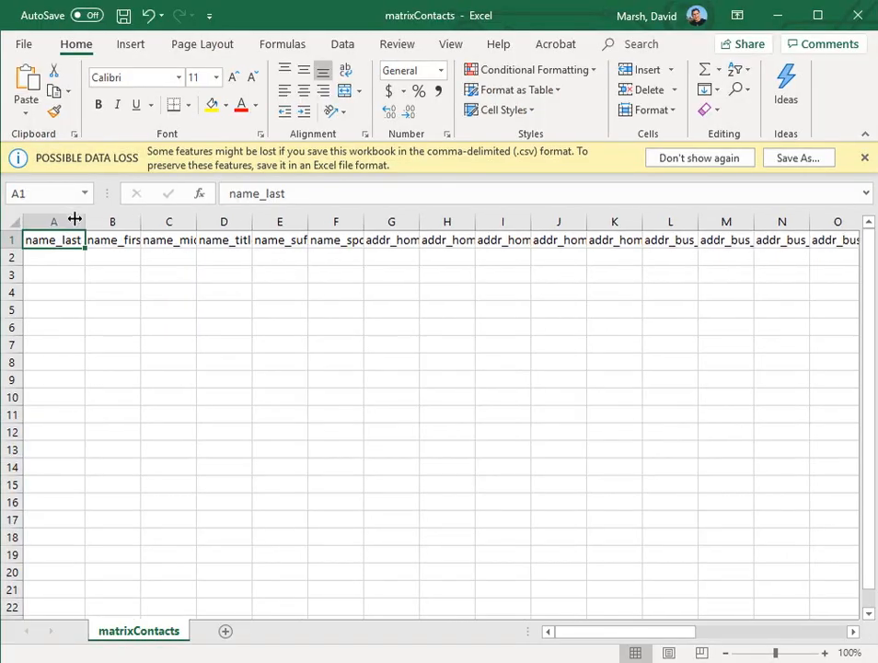
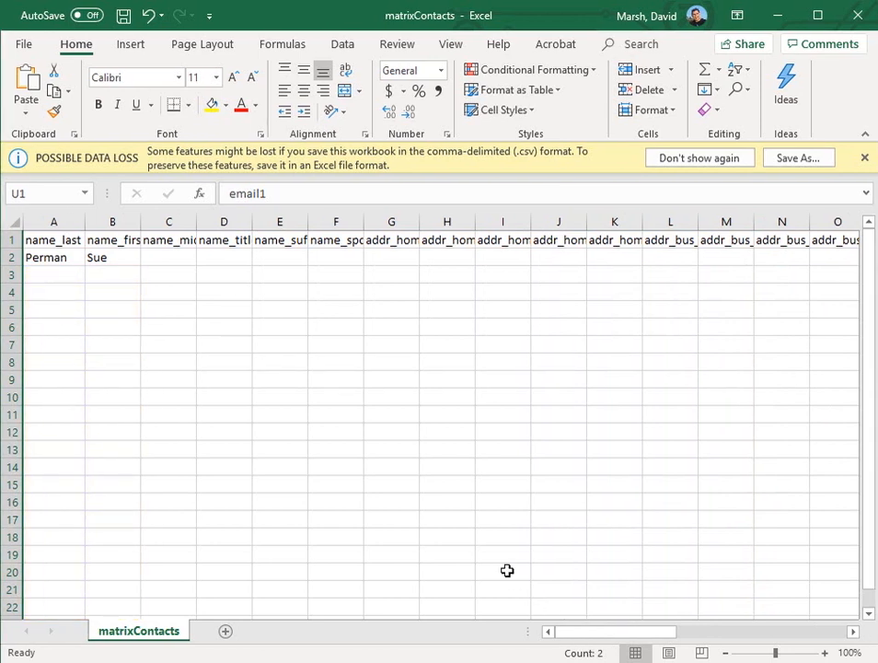
left_click(122, 14)
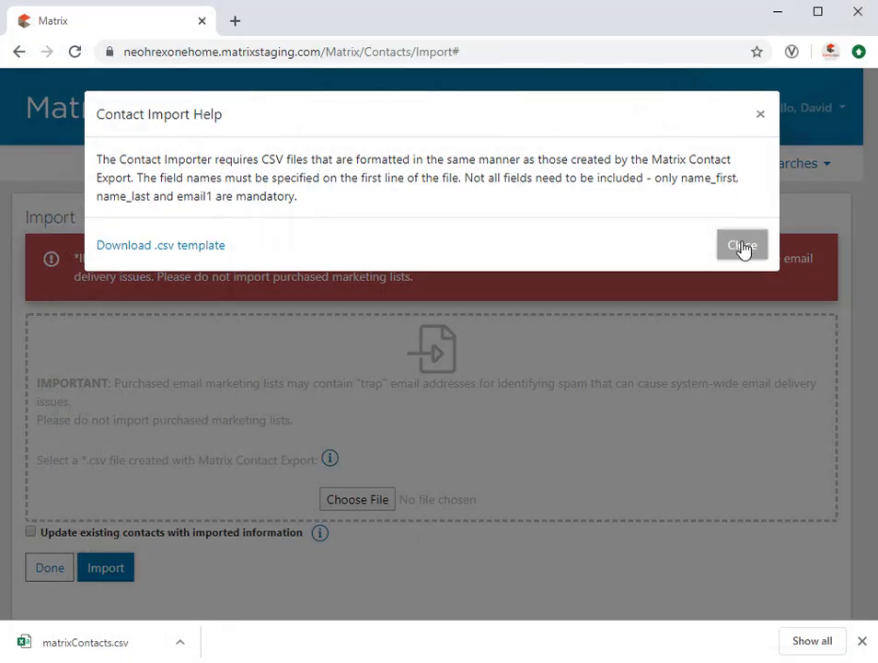
Step: Import matrixContacts.csv into Matrix and return to the Contacts list
left_click(357, 499)
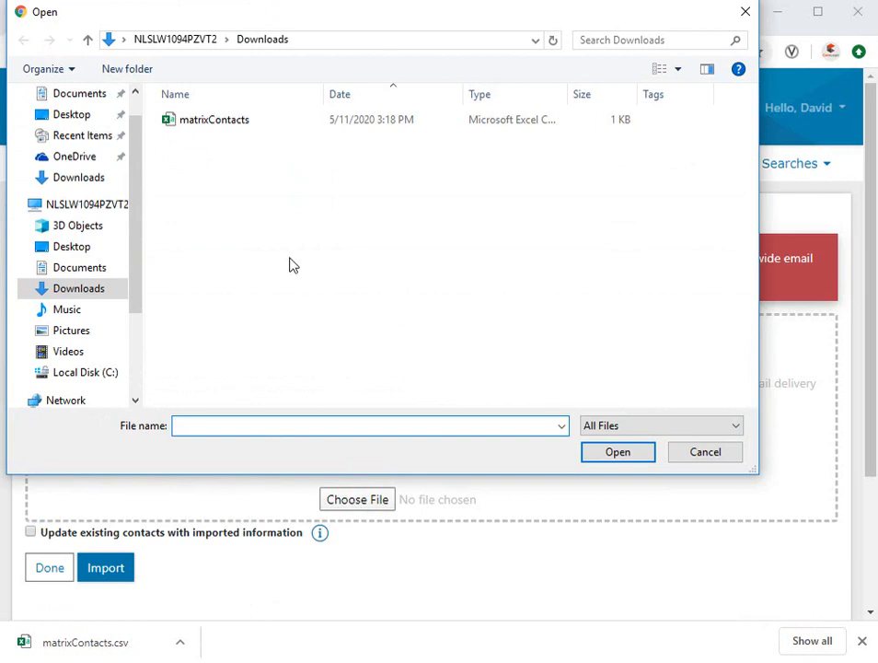
left_click(216, 119)
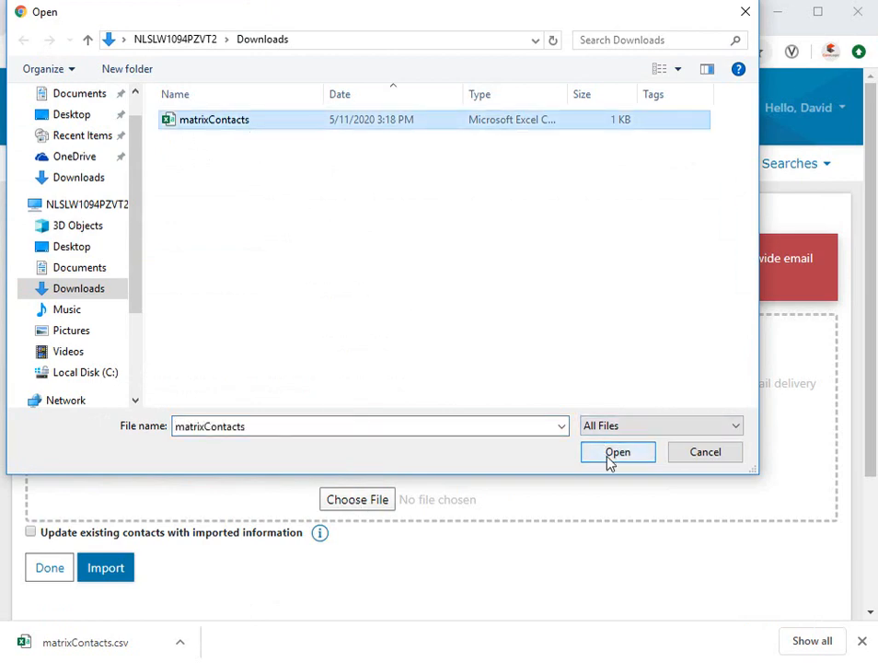
left_click(617, 452)
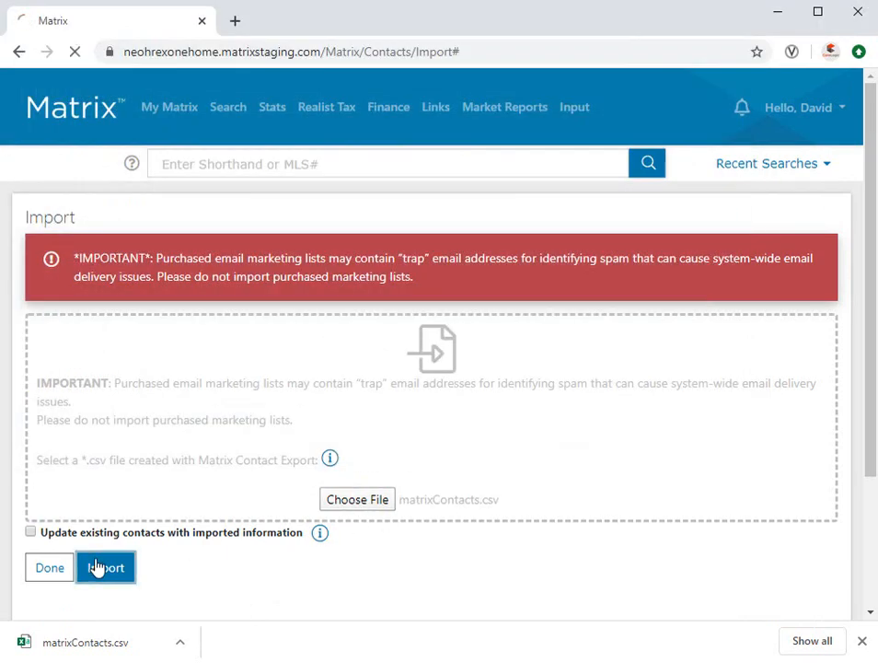
left_click(105, 567)
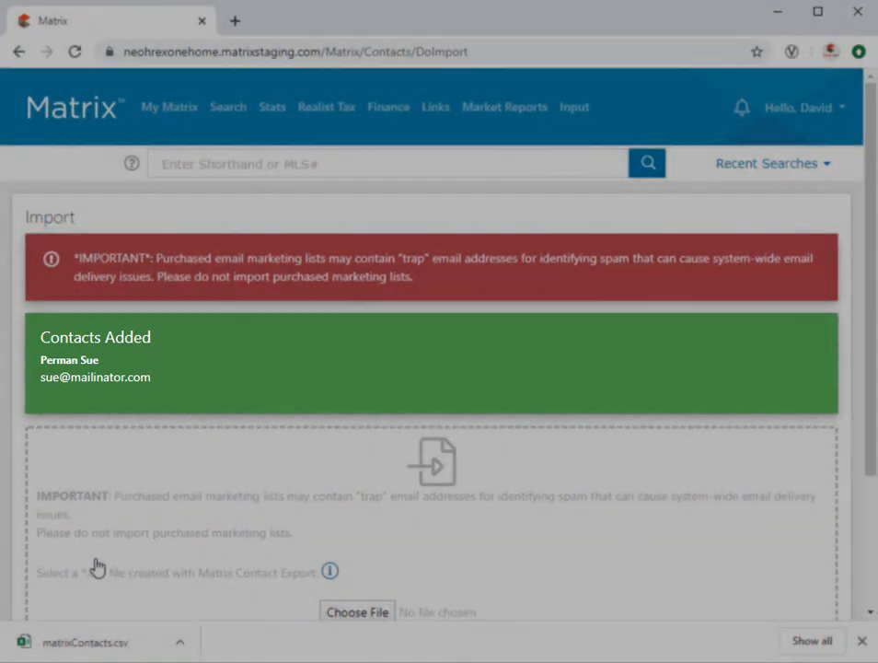
scroll("down", 3)
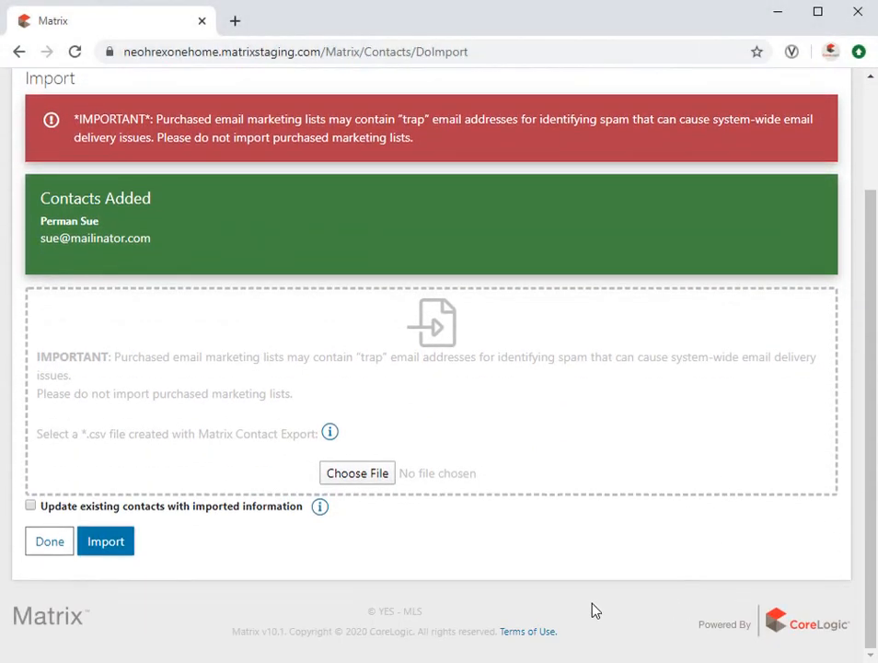
left_click(48, 541)
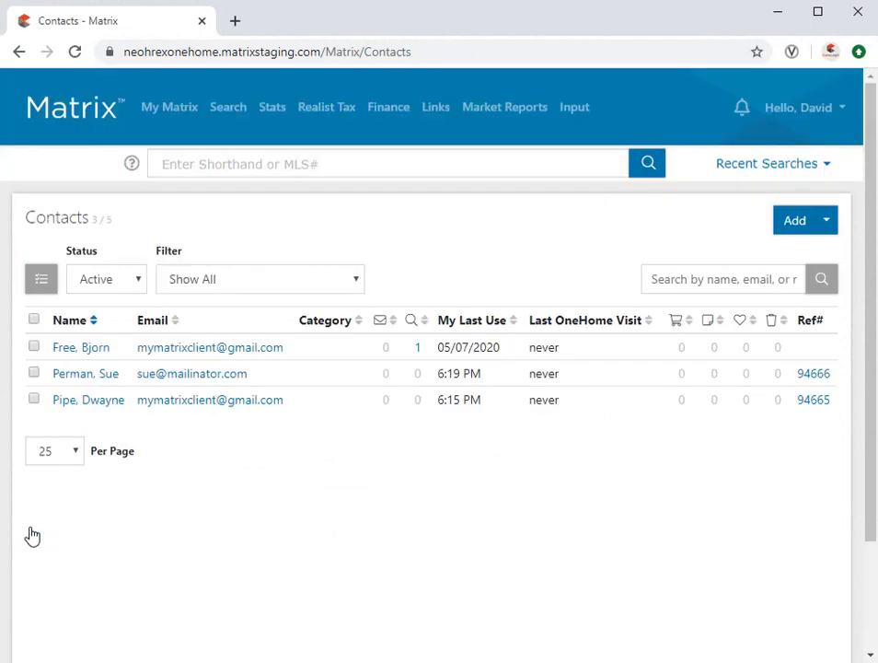
left_click(41, 279)
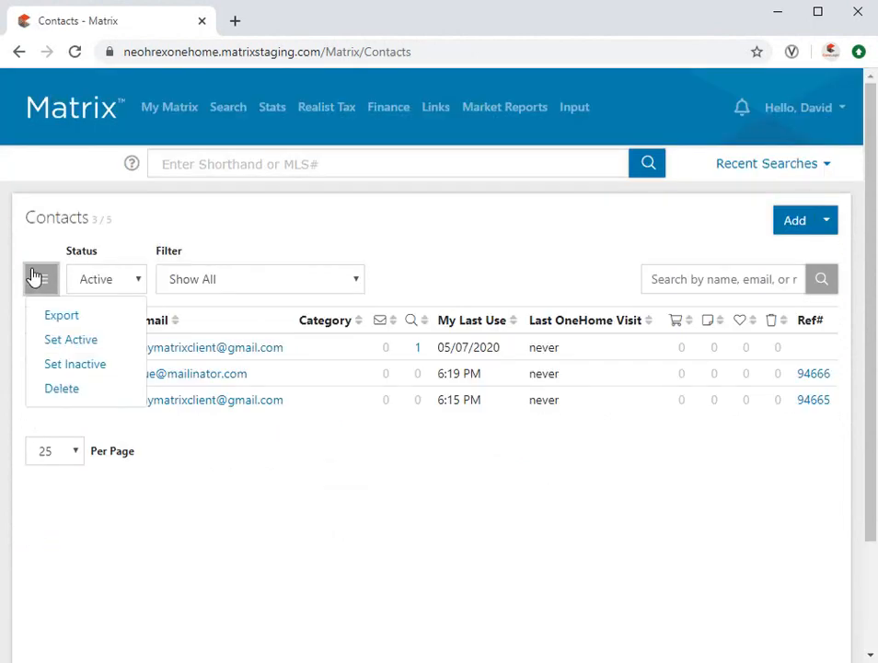
left_click(39, 279)
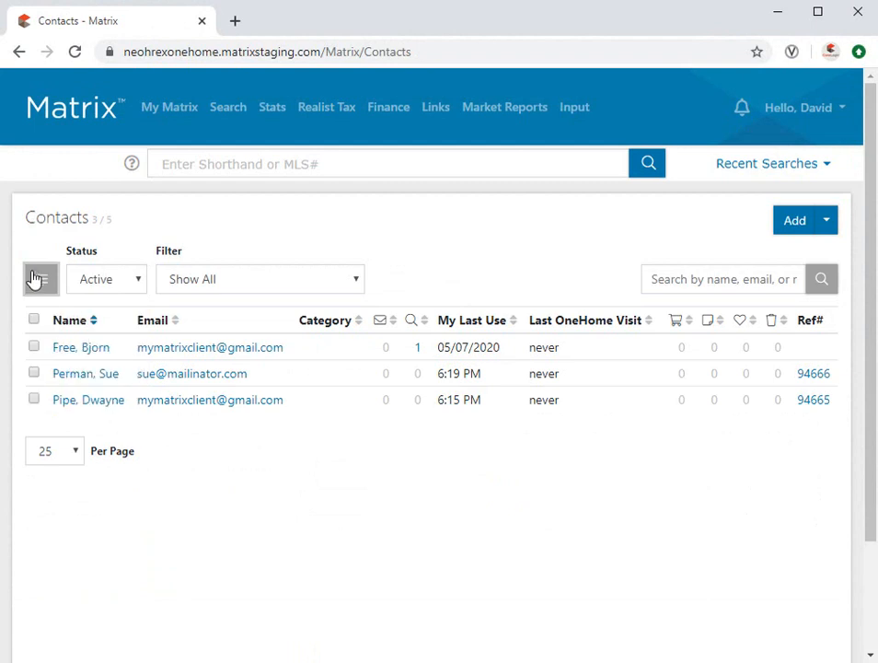
left_click(85, 372)
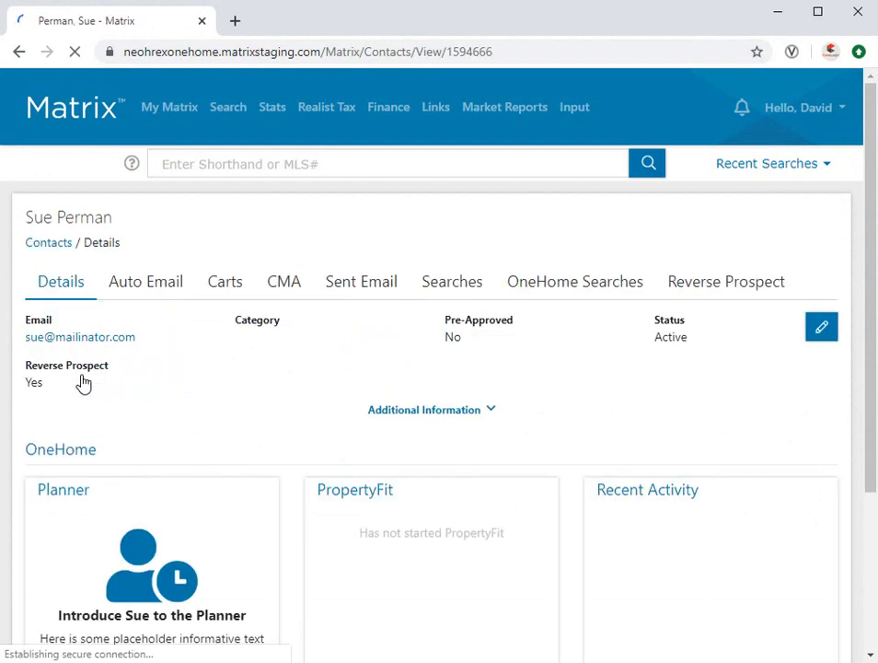
mouse_move(821, 327)
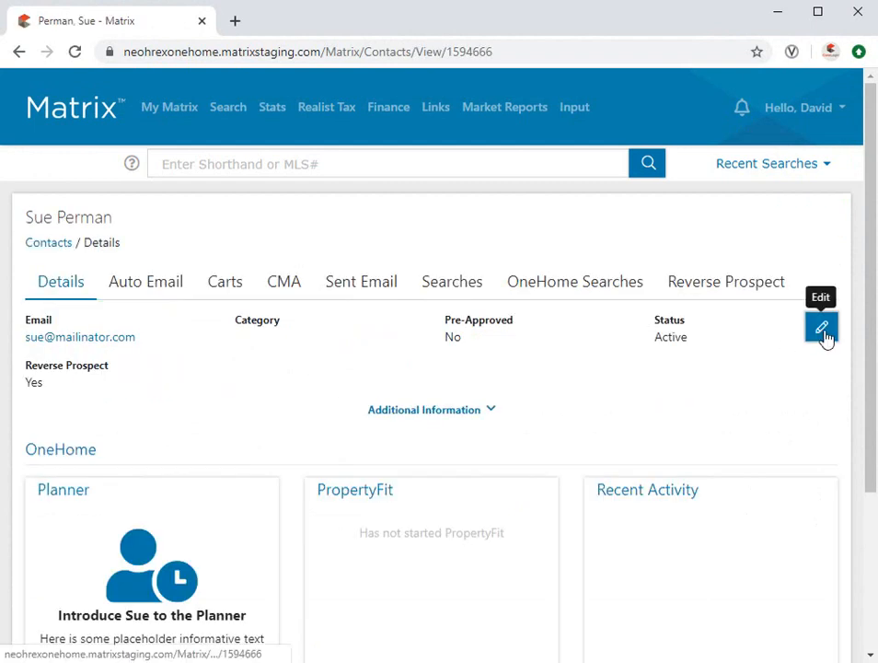